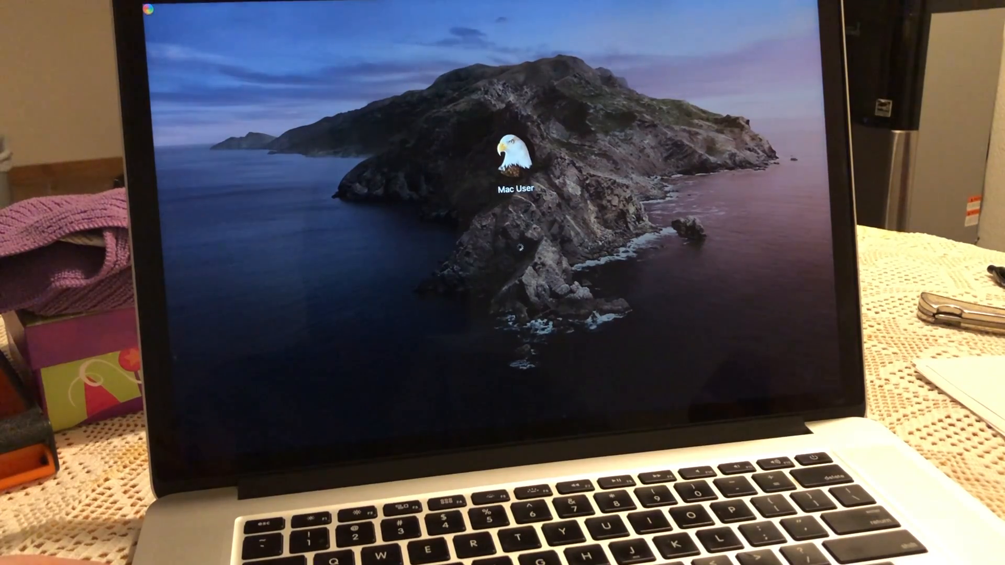
Log in to the Mac User account to reach the Catalina desktop
click(513, 160)
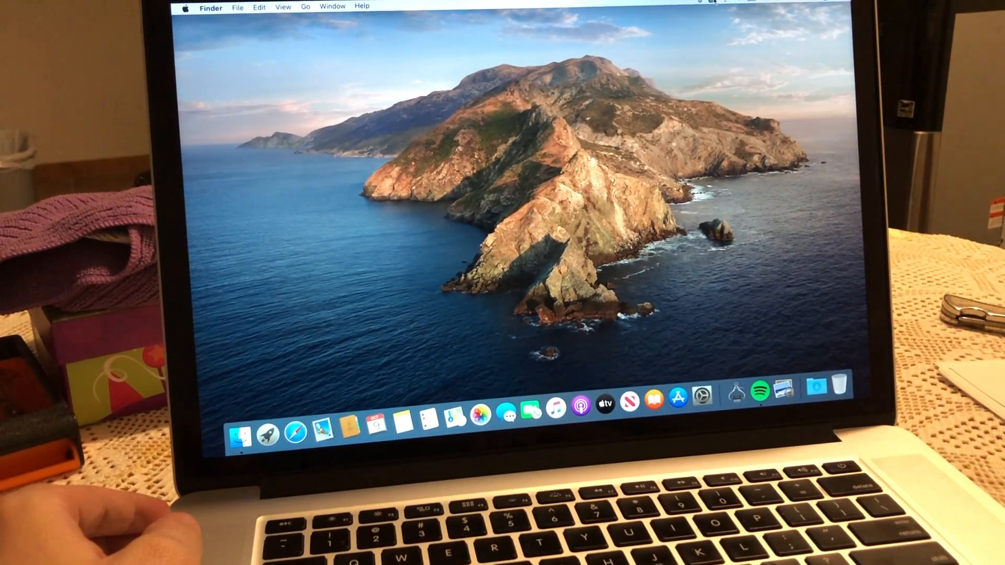
From the menu-bar fan icon, show the Macs Fan Control window with fan speeds and temperatures
click(712, 3)
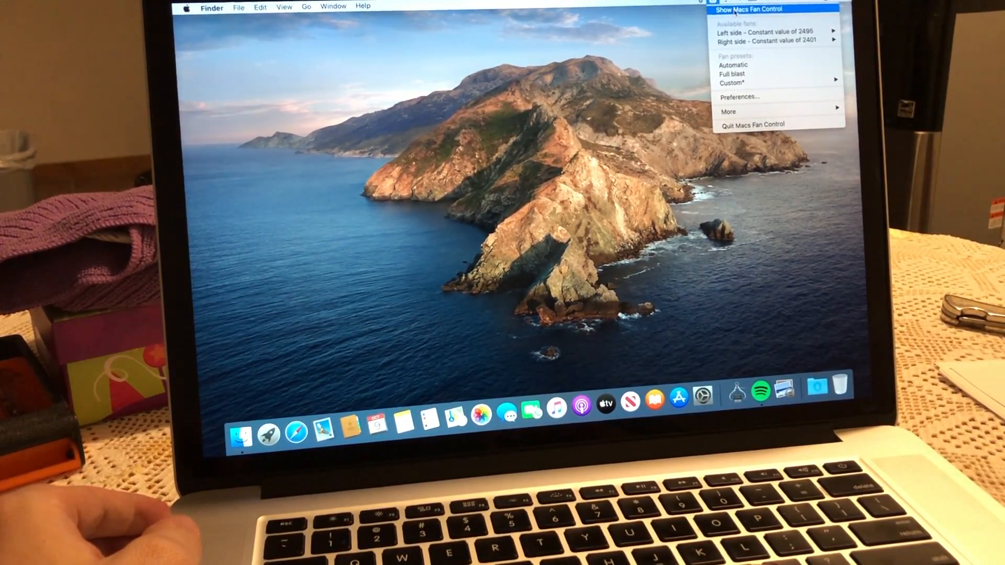
click(747, 9)
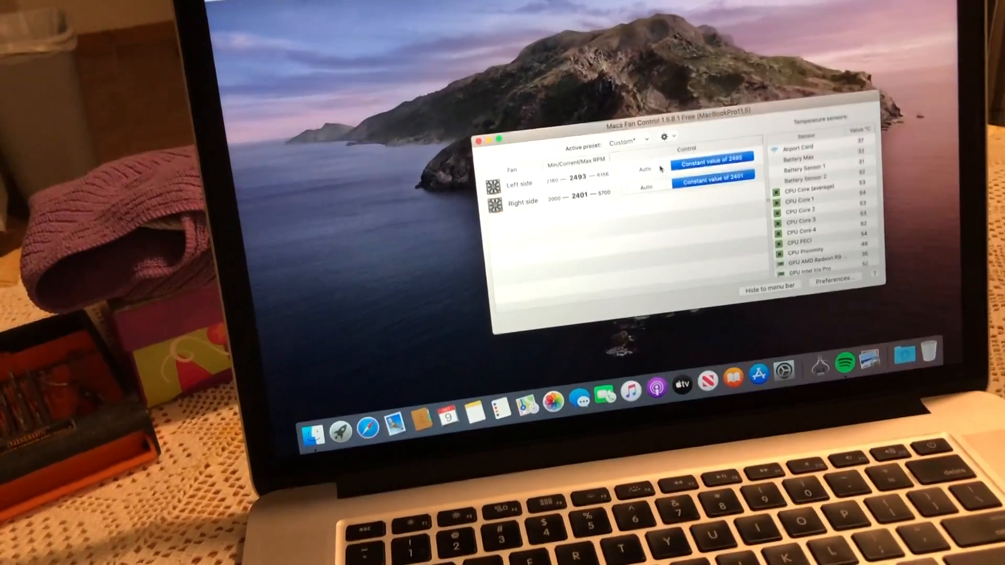
Set the fans to Auto, then open the Custom speed dialog for the Left side fan
click(648, 169)
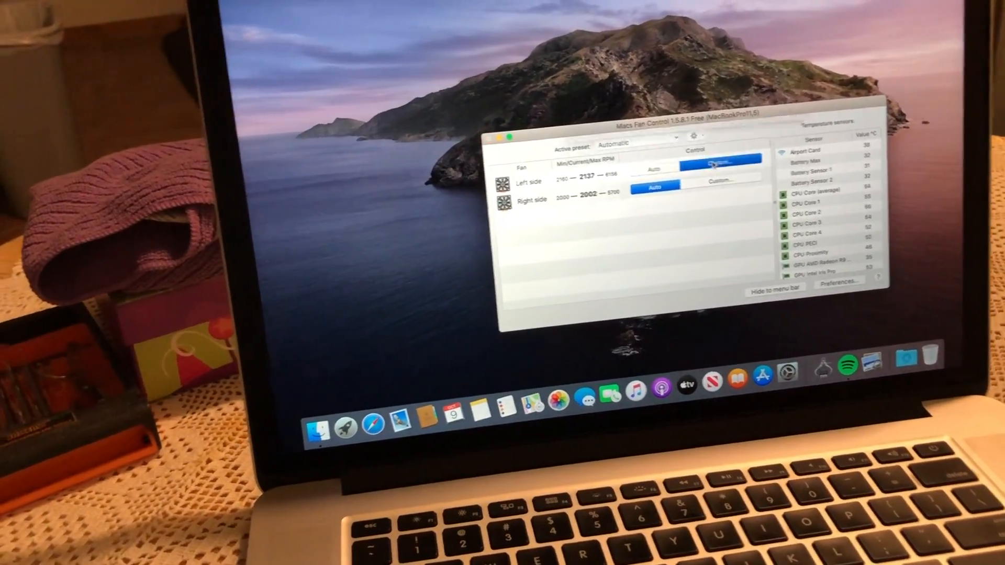
click(719, 162)
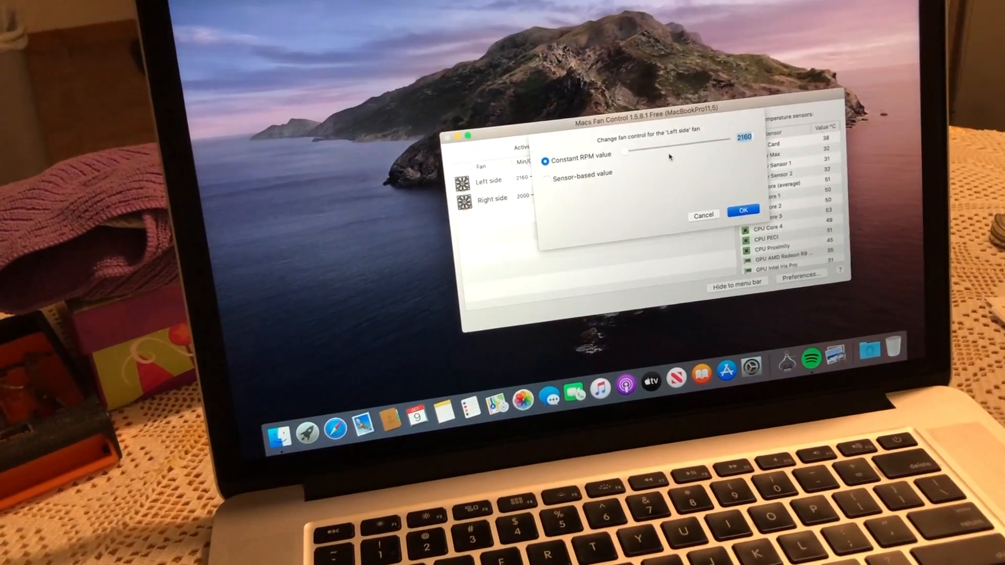
Cancel the left fan's custom 2160 RPM speed change
click(743, 209)
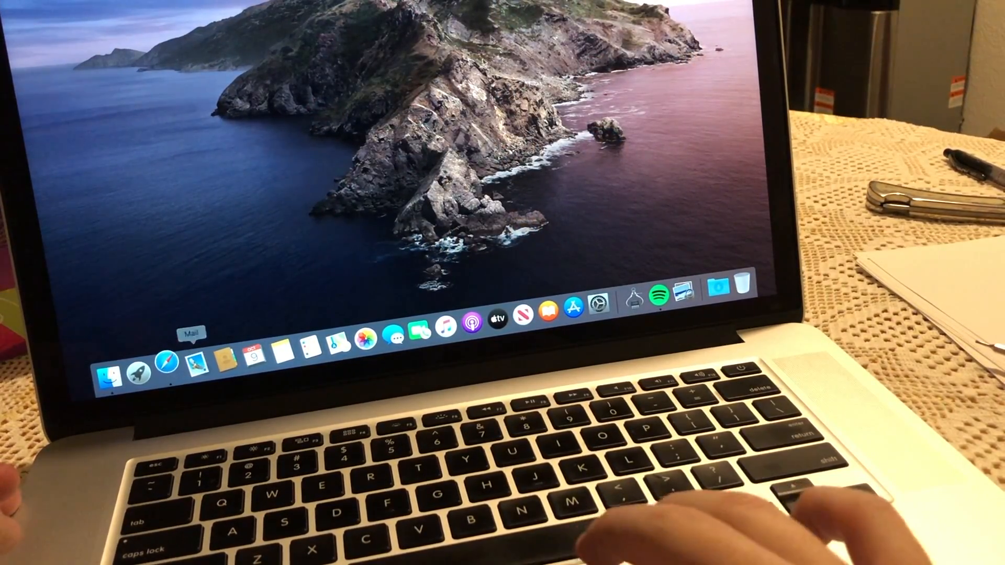
Search Google in Safari for 'macs fan control download'
click(174, 364)
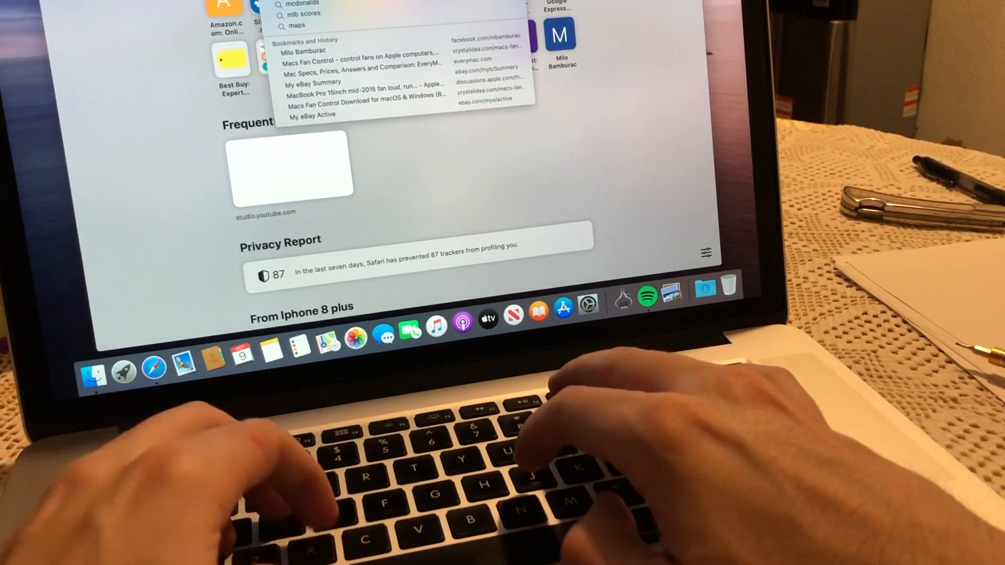
text(macs fan control download)
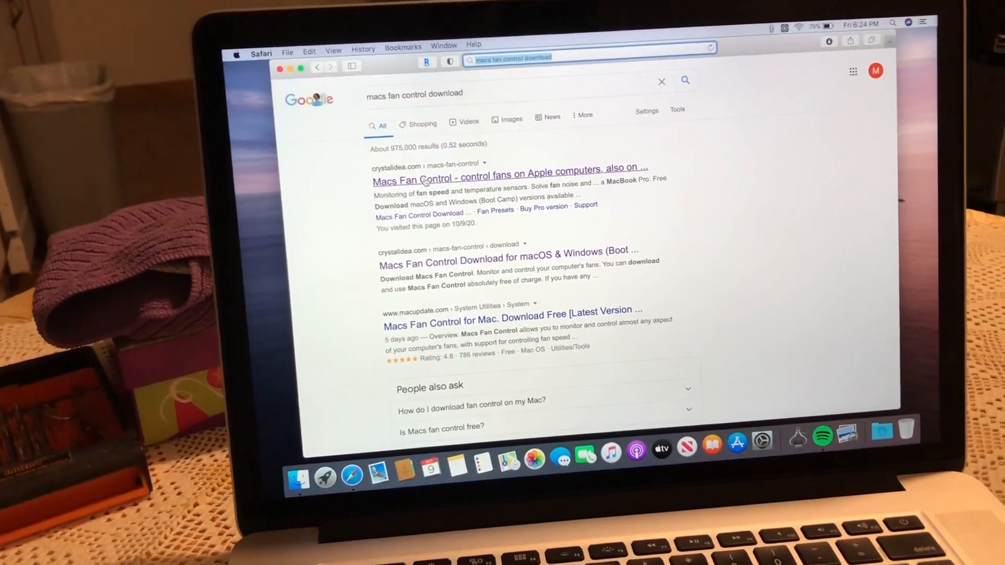
Close the Safari window with the search results
click(506, 180)
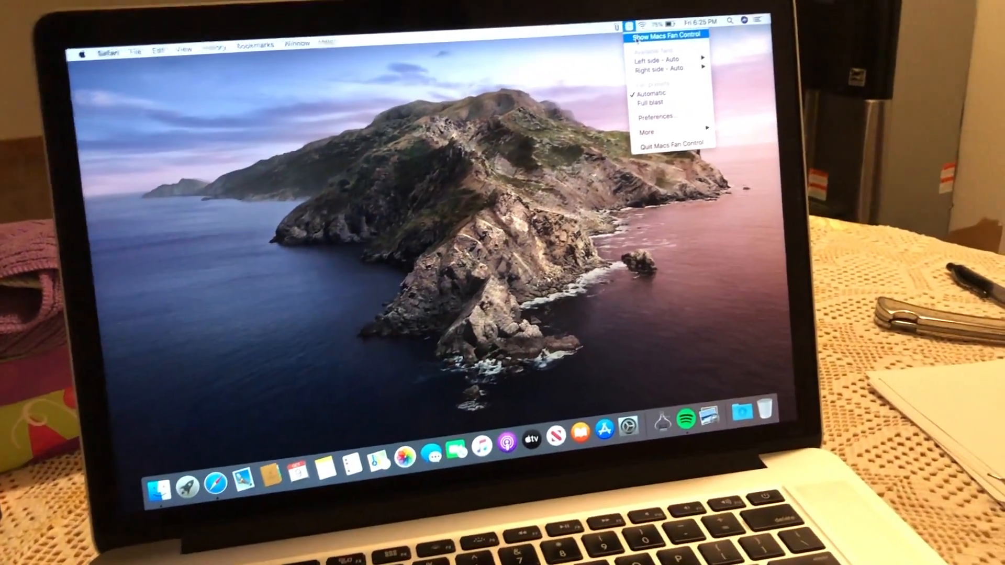
Show the fan window with both fans on Auto, close it, and open Launchpad
click(664, 34)
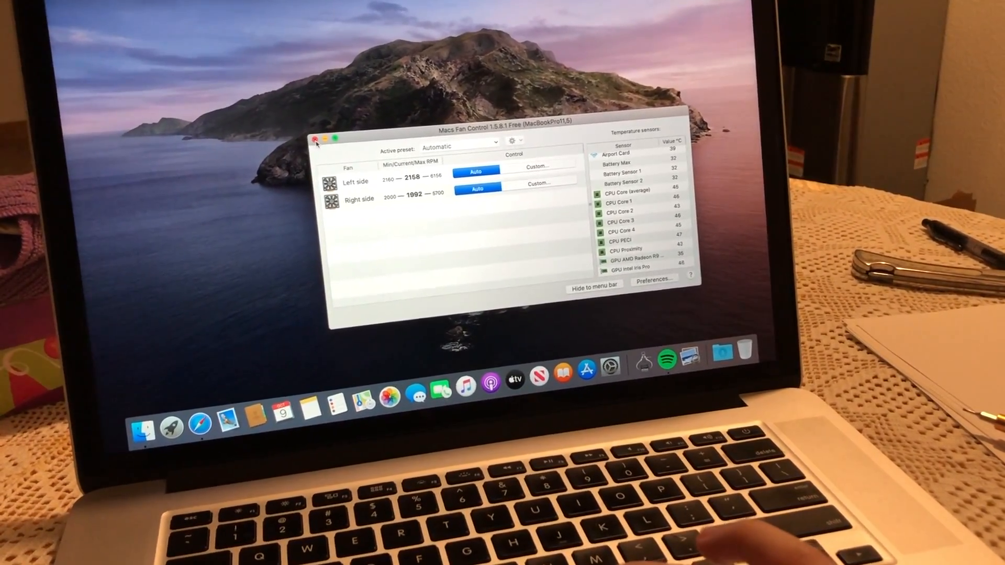
click(314, 139)
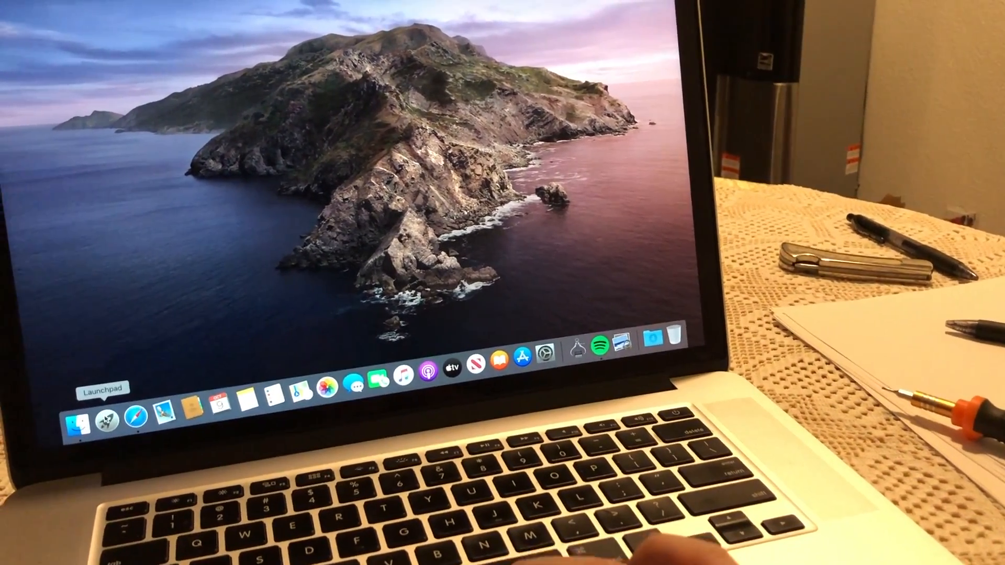
click(99, 415)
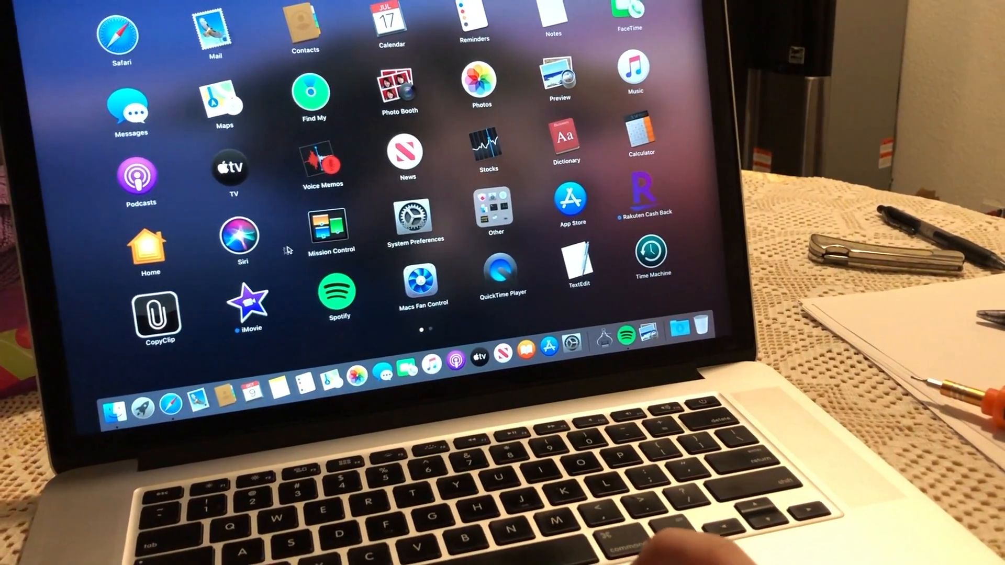